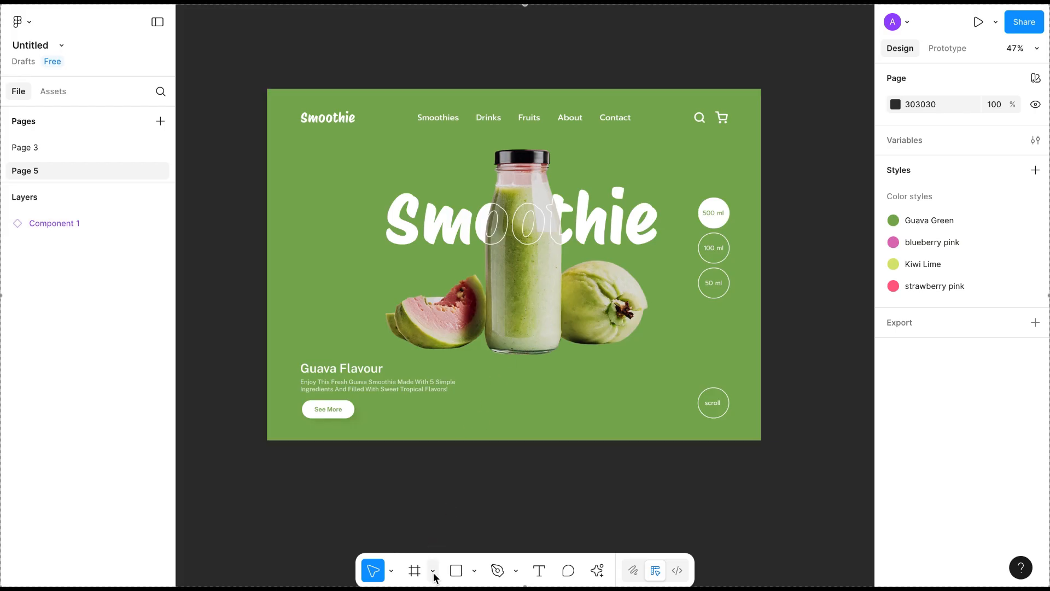
mouse_move(432, 569)
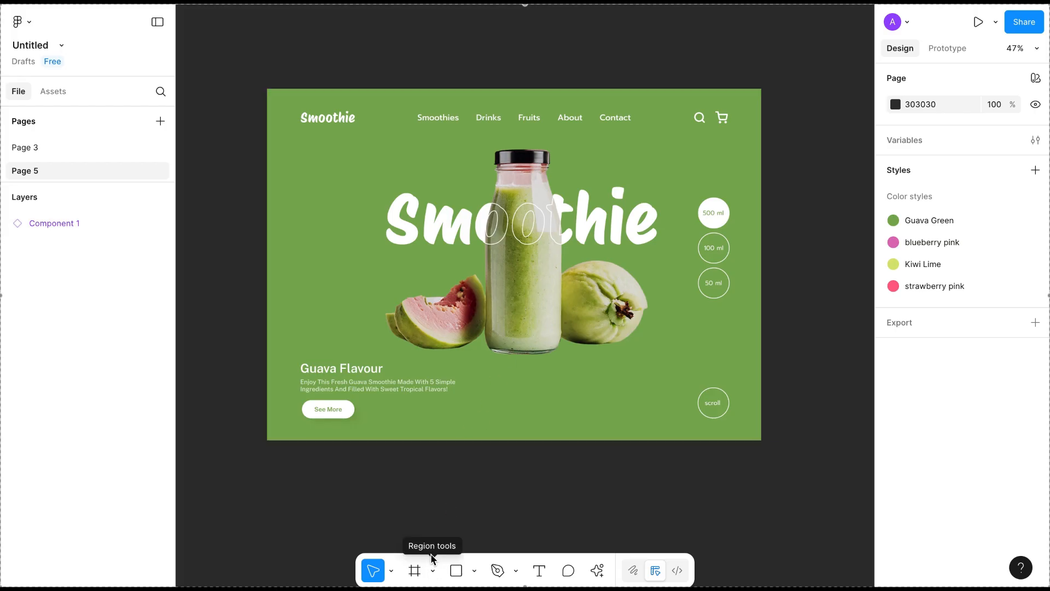
- Draw Slice 1 over the left part of the landing page, covering the headline and bottle (about 498 × 897)
click(433, 570)
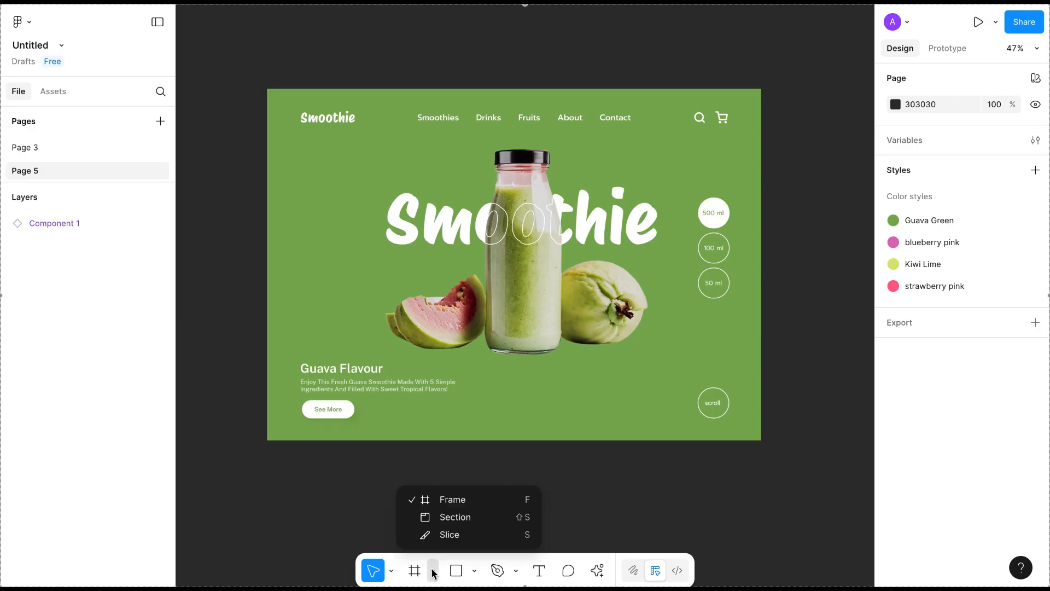
mouse_move(449, 535)
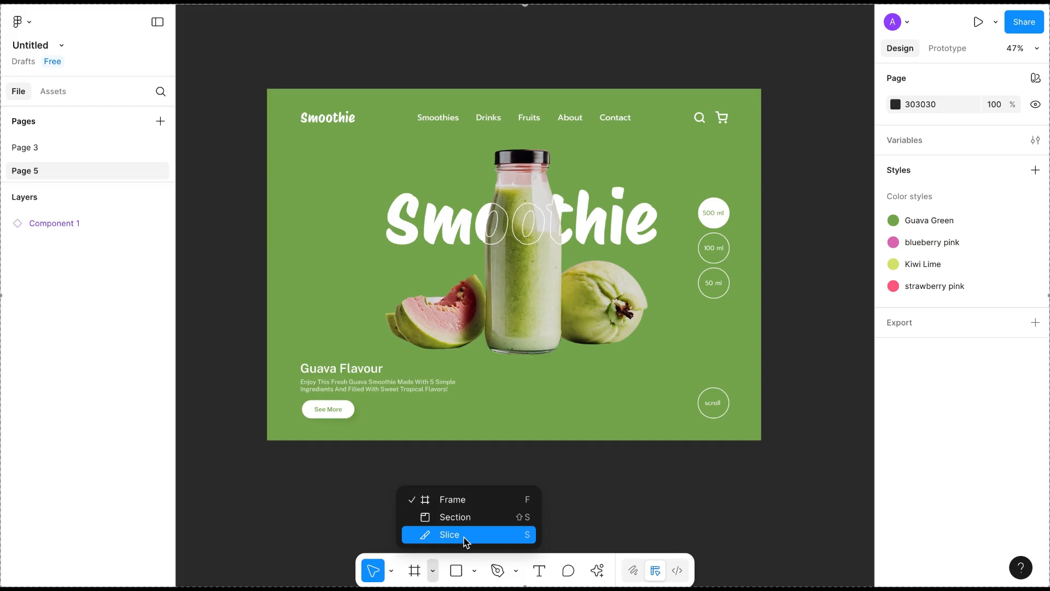
click(449, 534)
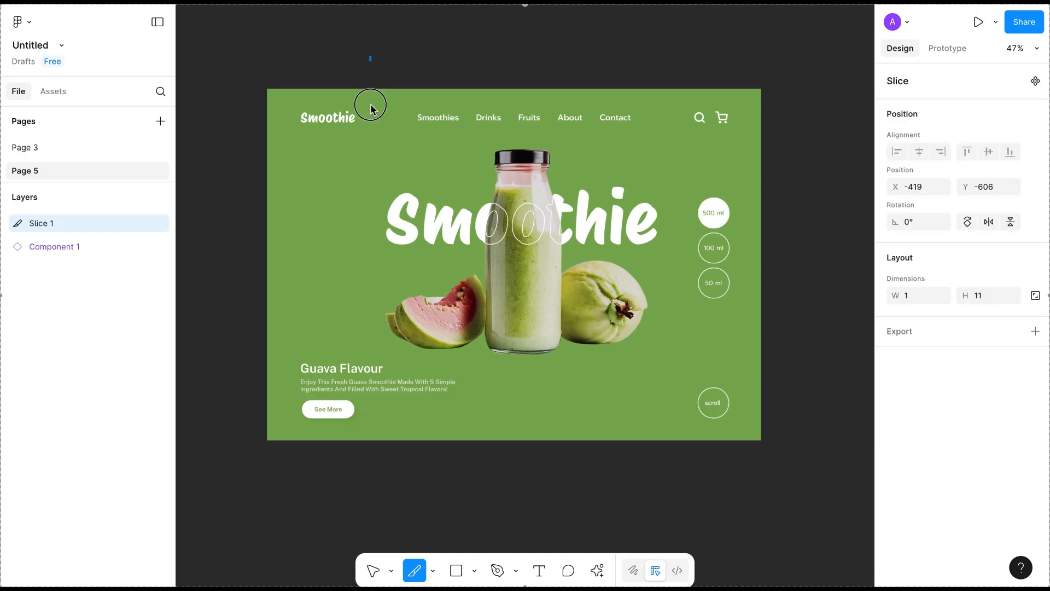
drag(369, 57, 492, 255)
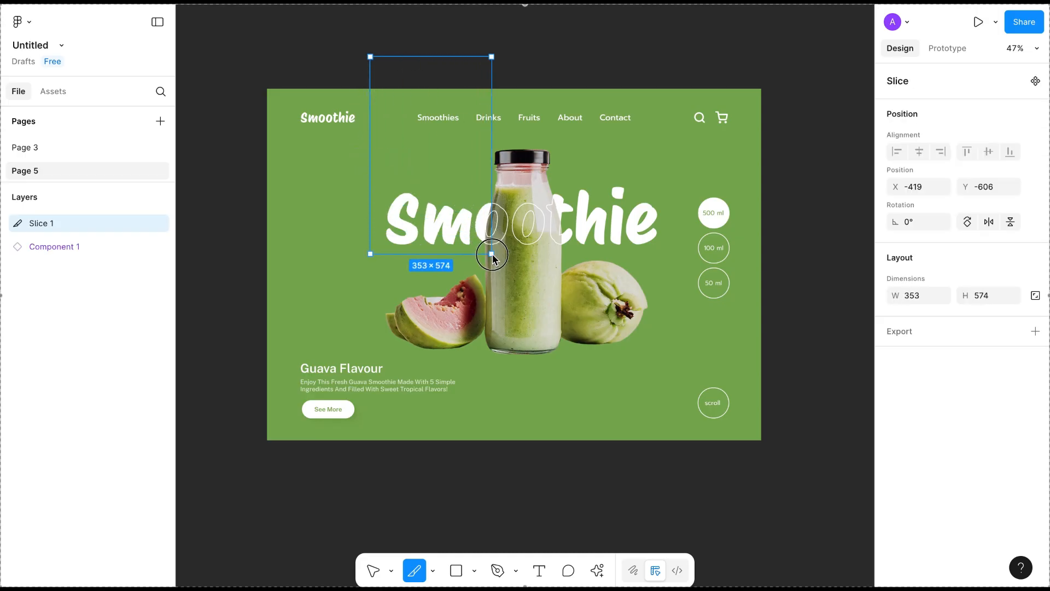
drag(492, 253, 542, 364)
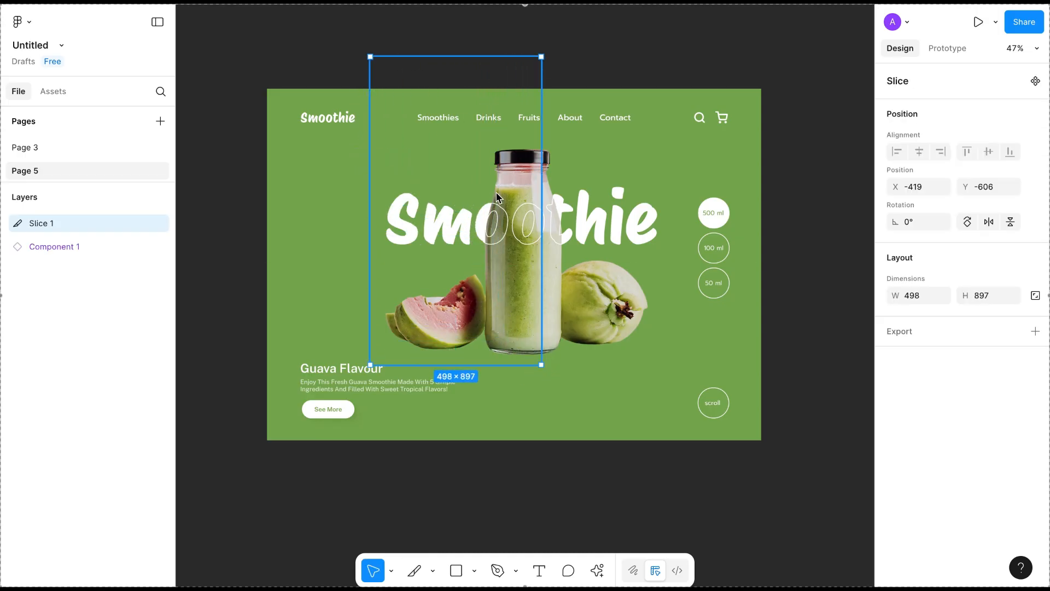
- Bring up the Copy/Paste as options for Slice 1 to copy it as PNG
right_click(495, 195)
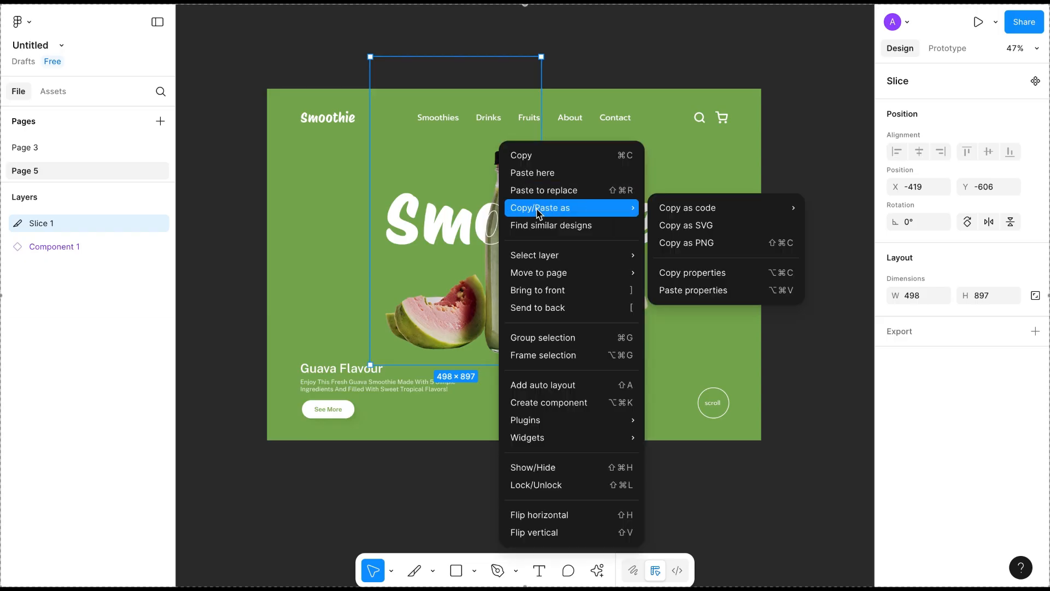
mouse_move(694, 249)
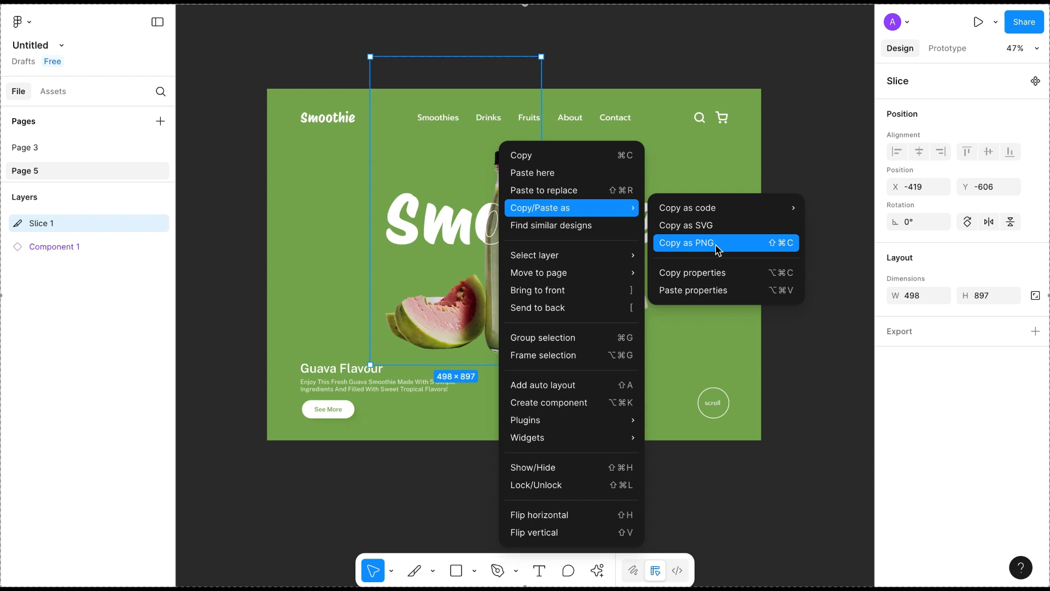
mouse_move(791, 250)
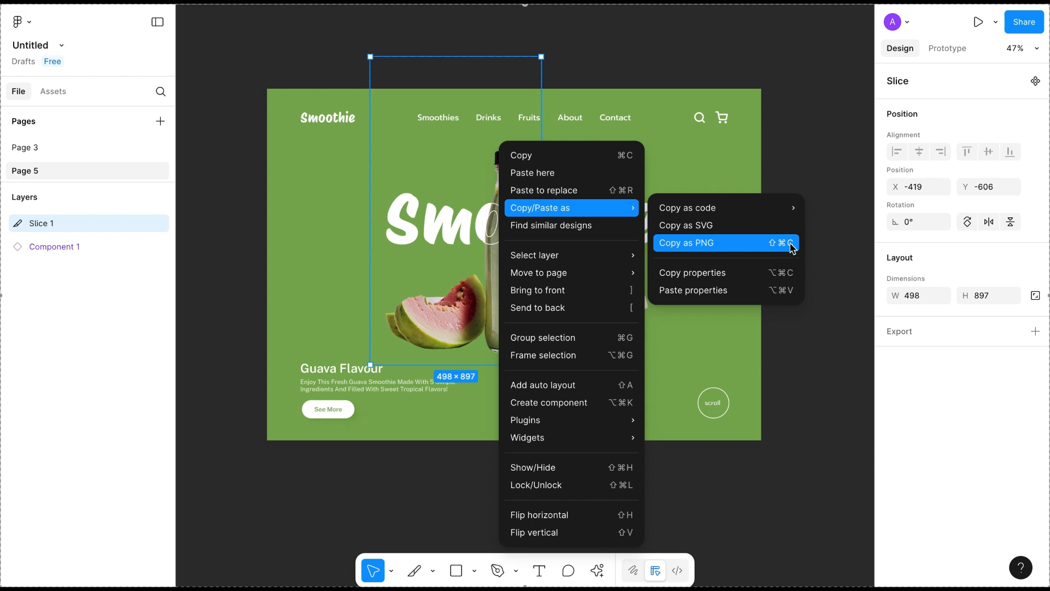
mouse_move(790, 249)
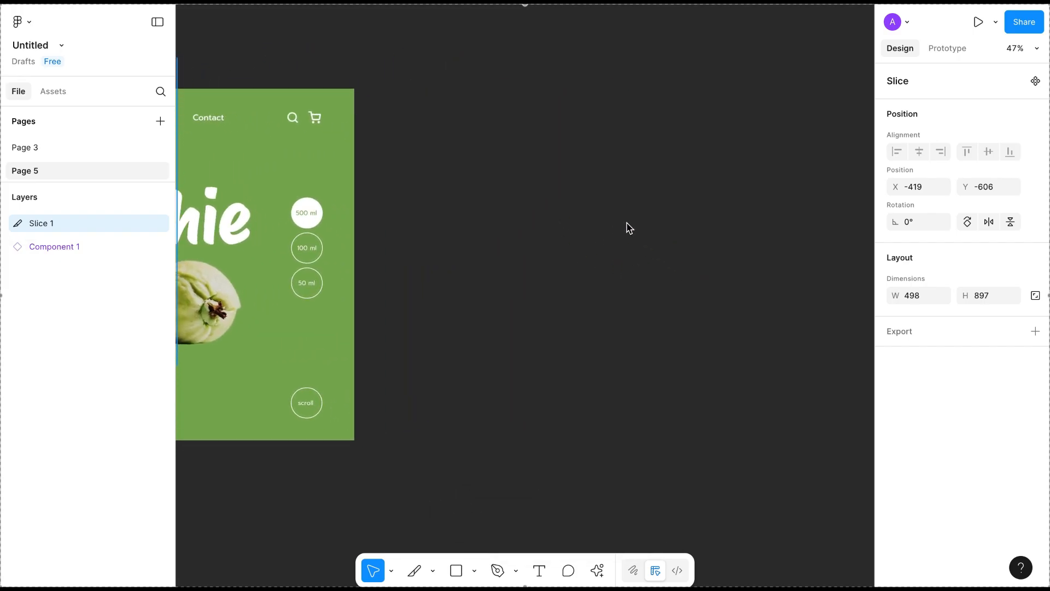
- Paste the copied slice onto empty canvas beside the landing page as image 1
right_click(628, 228)
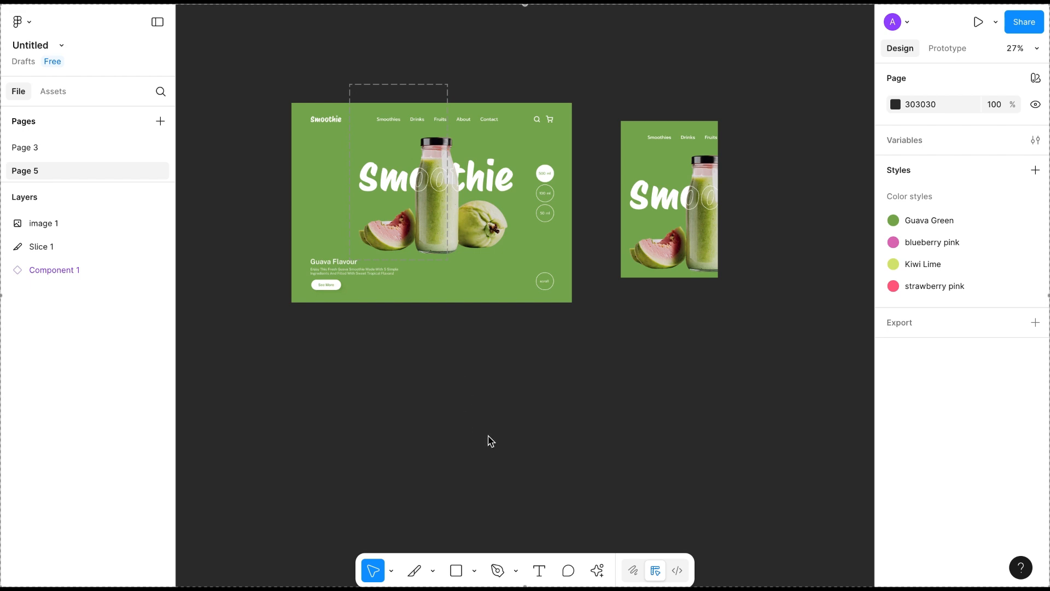
- Draw Slice 2 over the right strip of the landing page (about 434 × 823)
click(432, 570)
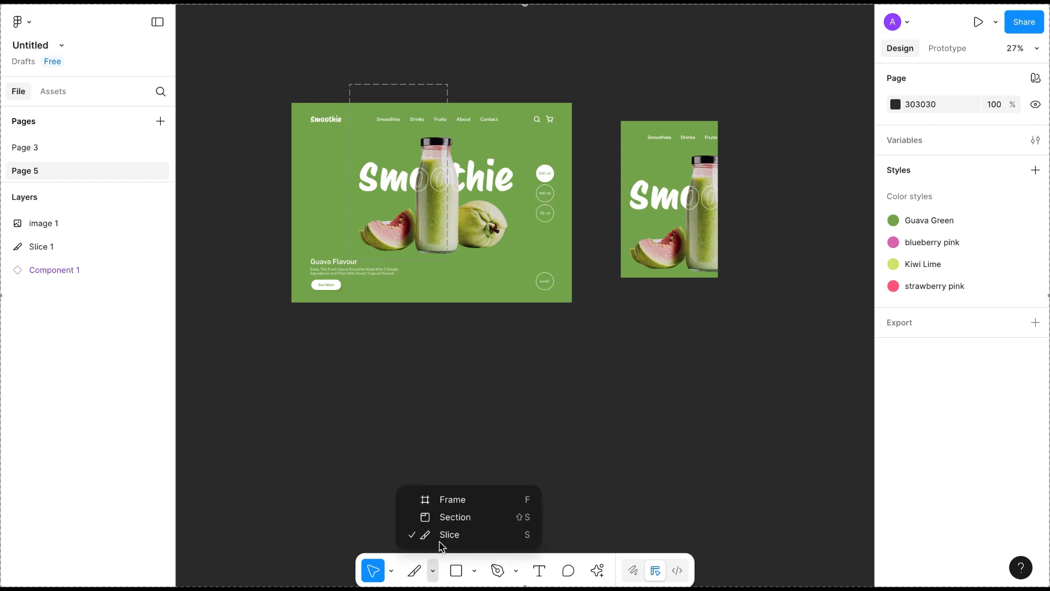
click(450, 534)
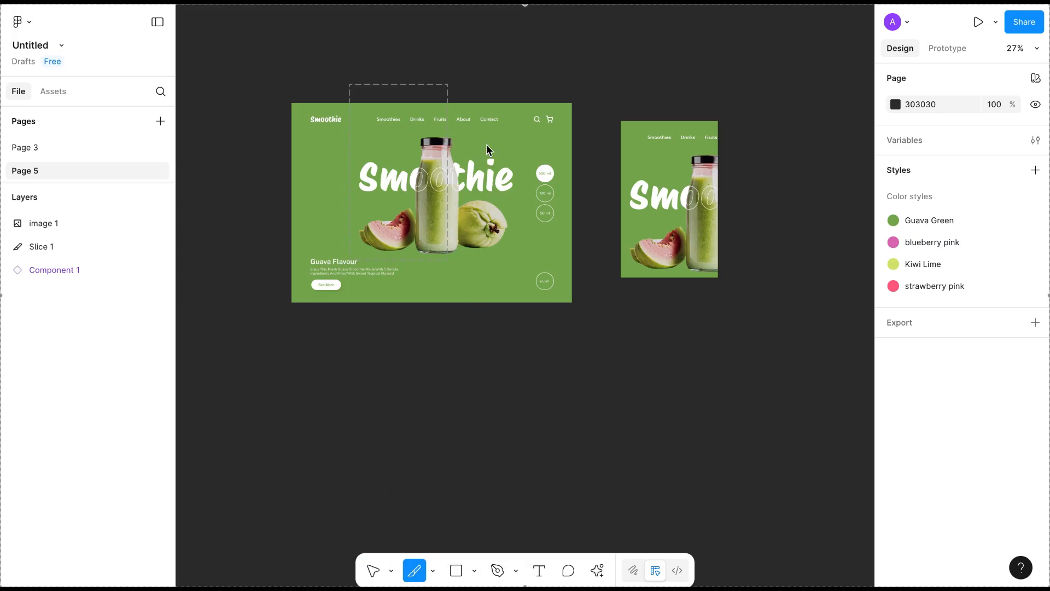
drag(481, 137, 564, 298)
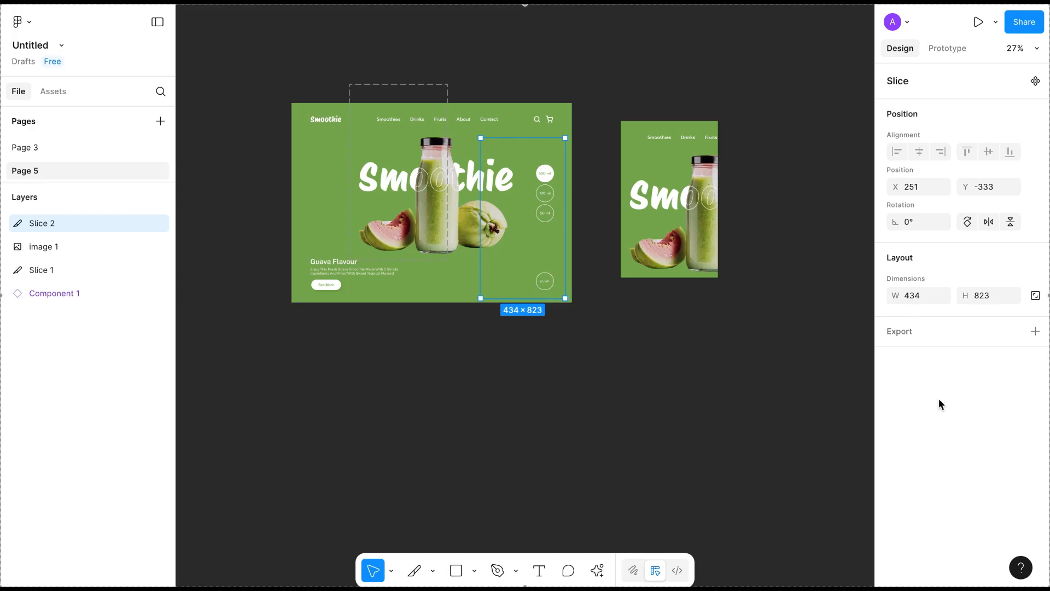
- Export Slice 2 as a 1x PNG (Slice 2.png) with preview and view the downloaded image
click(1035, 330)
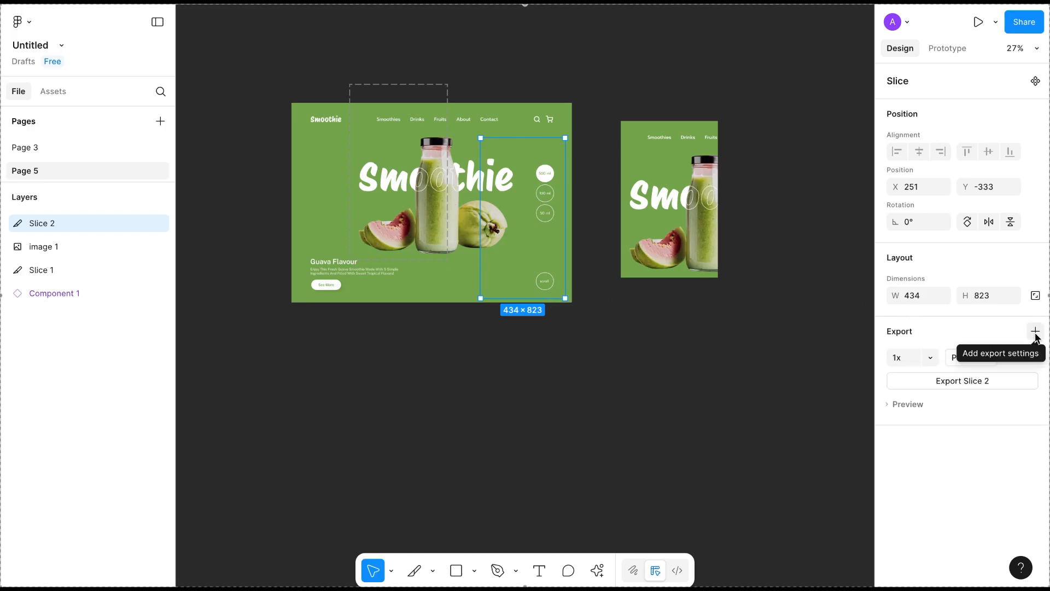
click(1034, 331)
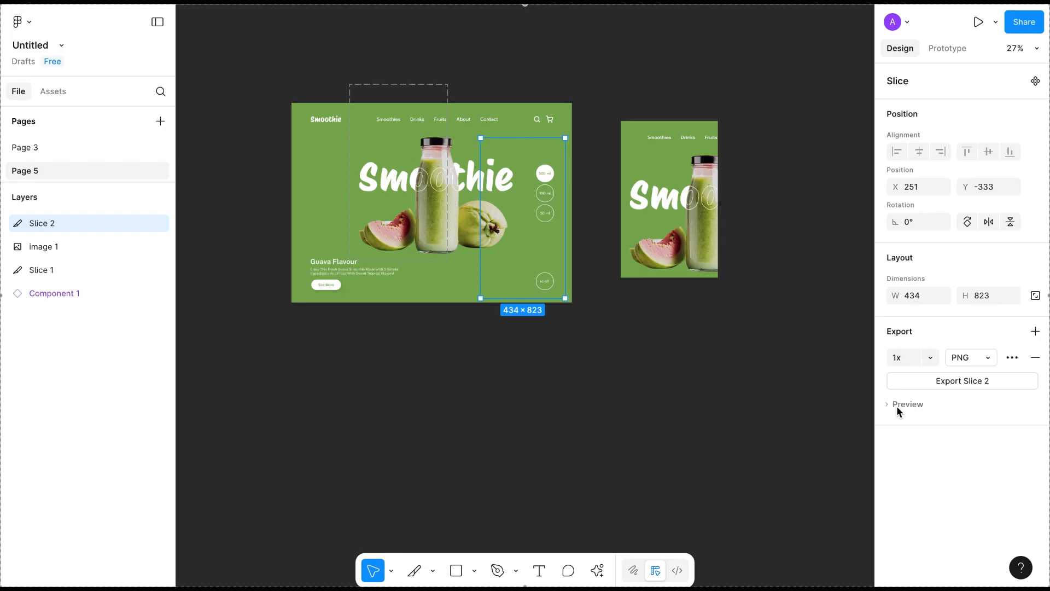
mouse_move(904, 412)
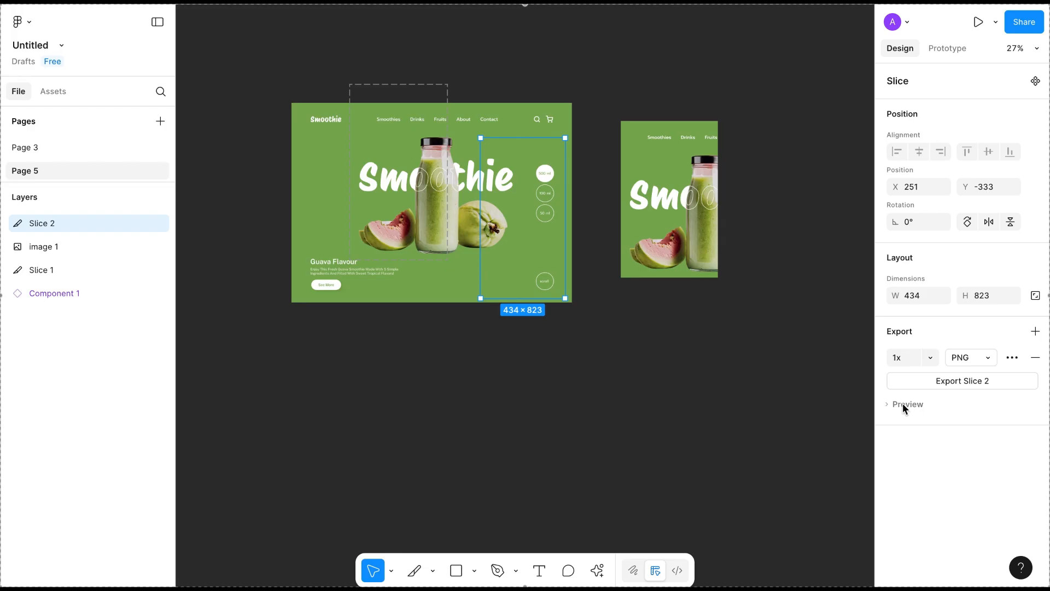
click(889, 403)
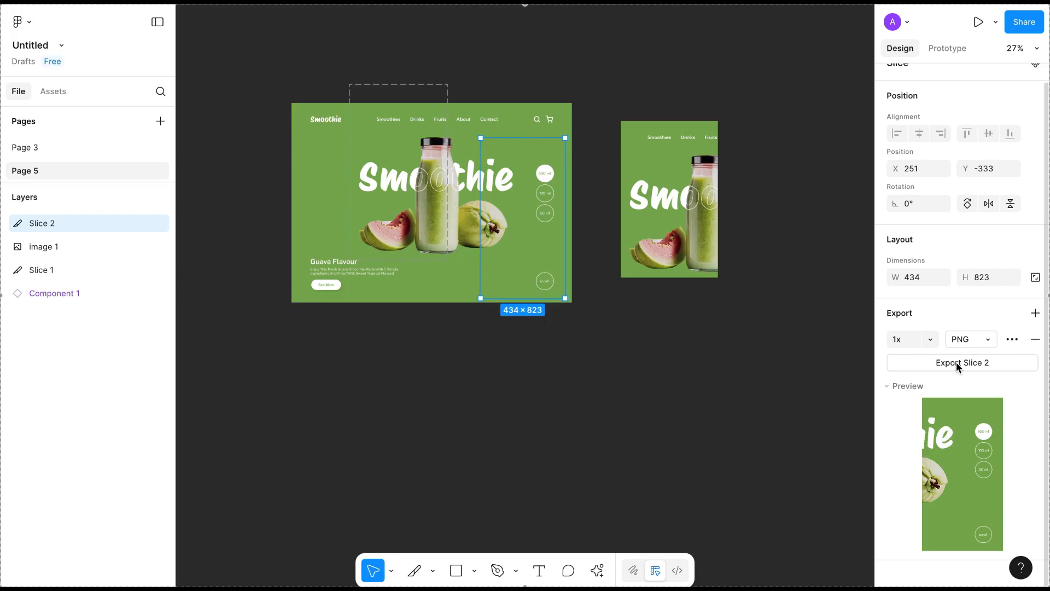
click(962, 362)
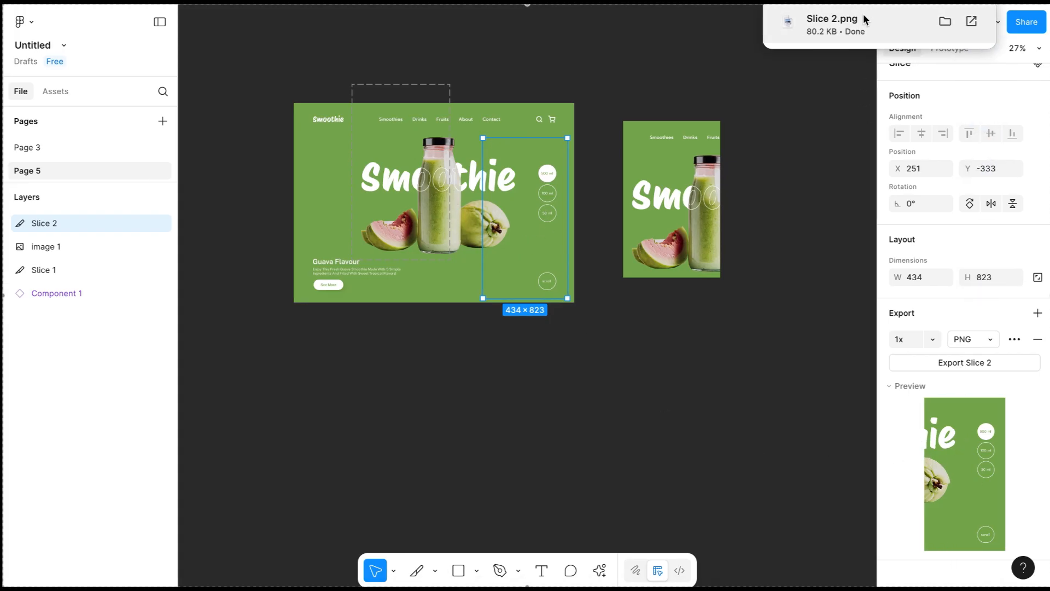
click(971, 21)
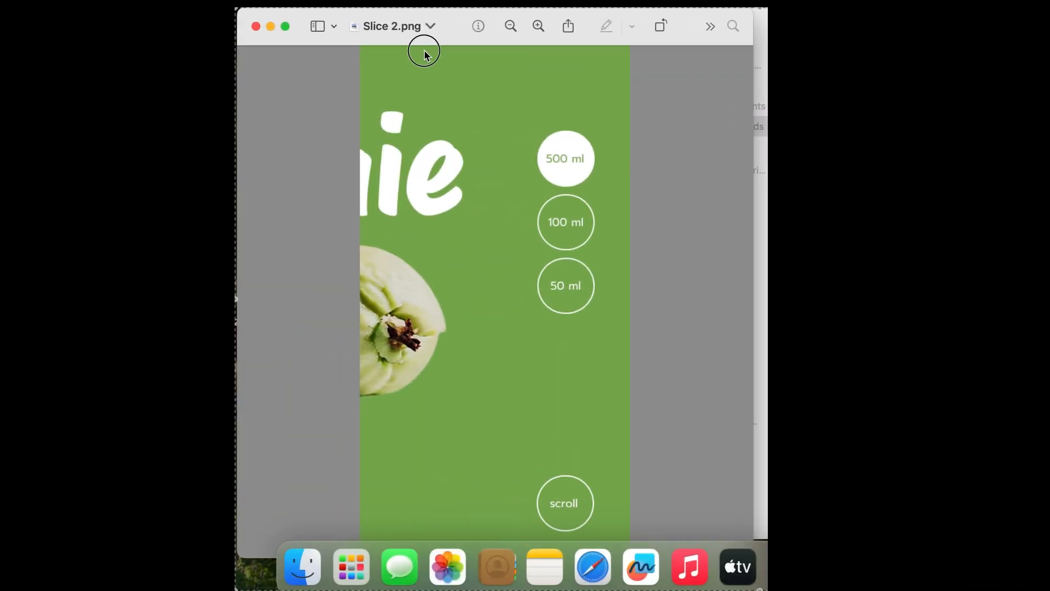